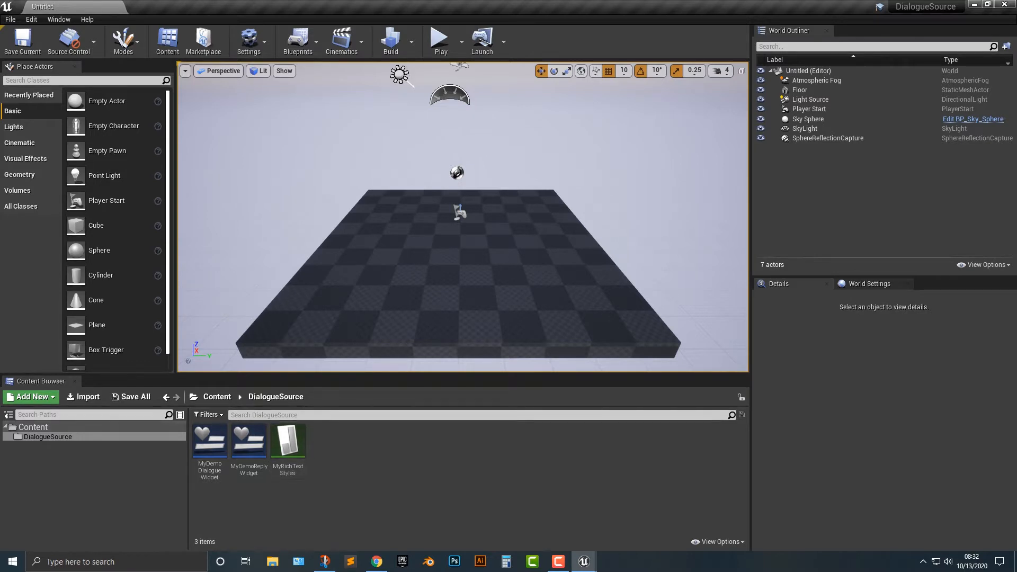
# - View the MyDemoDialogueWidget blueprint from the DialogueSource folder in its own tab
pyautogui.click(287, 439)
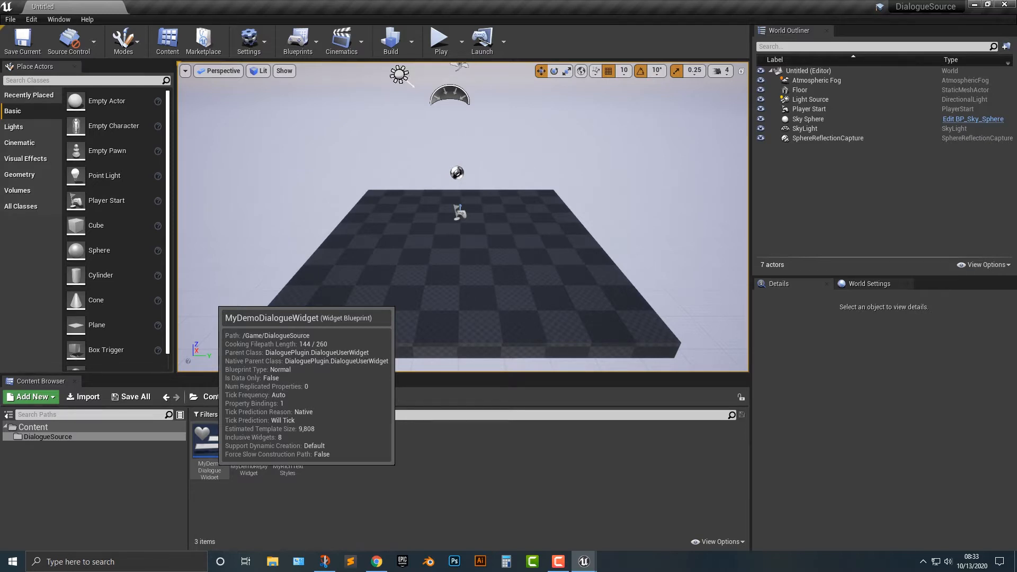
pyautogui.click(208, 446)
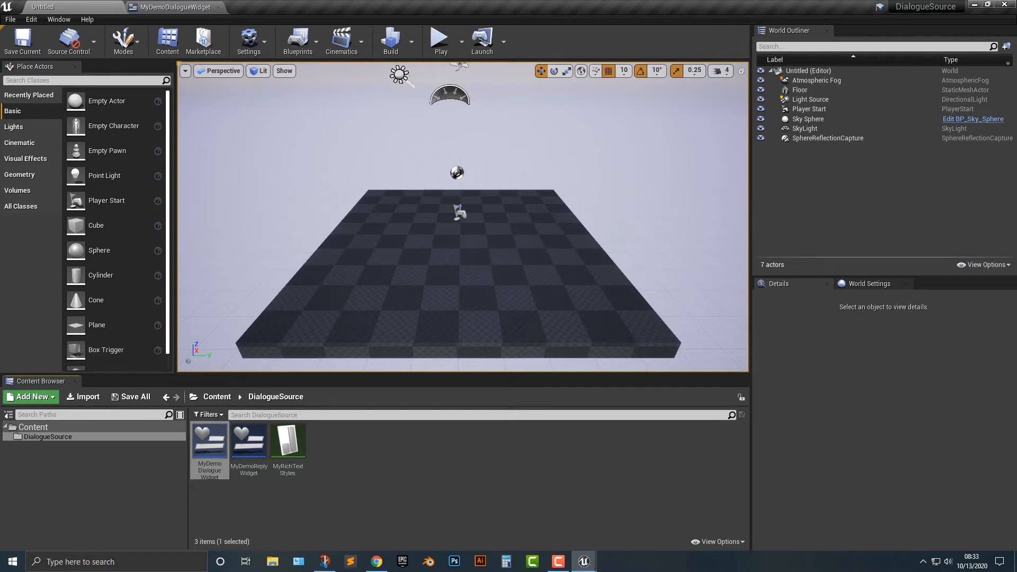
# - Migrate the DialogueSource folder's assets to the destination project's Content folder
pyautogui.rightClick(47, 436)
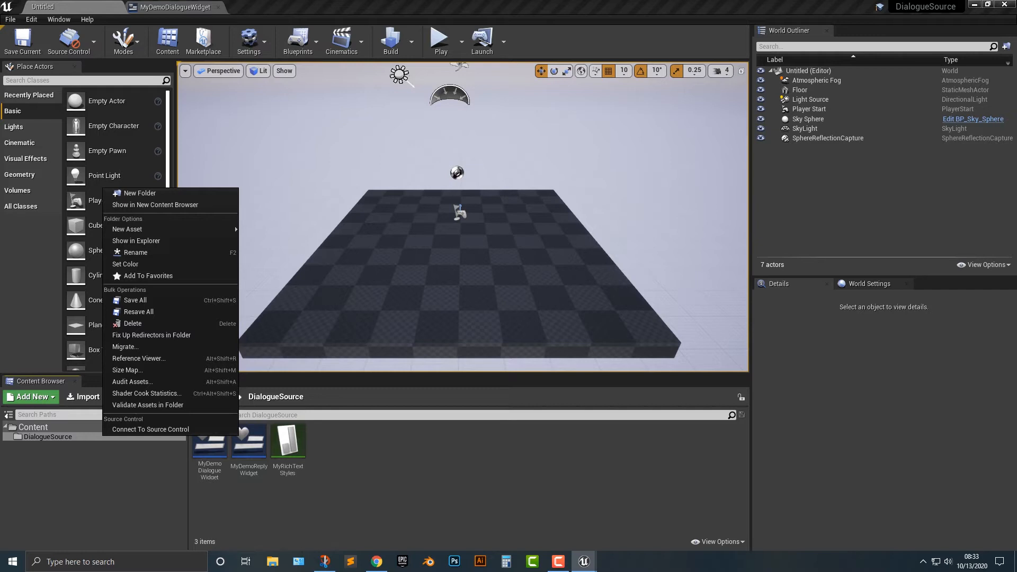
pyautogui.moveTo(125, 346)
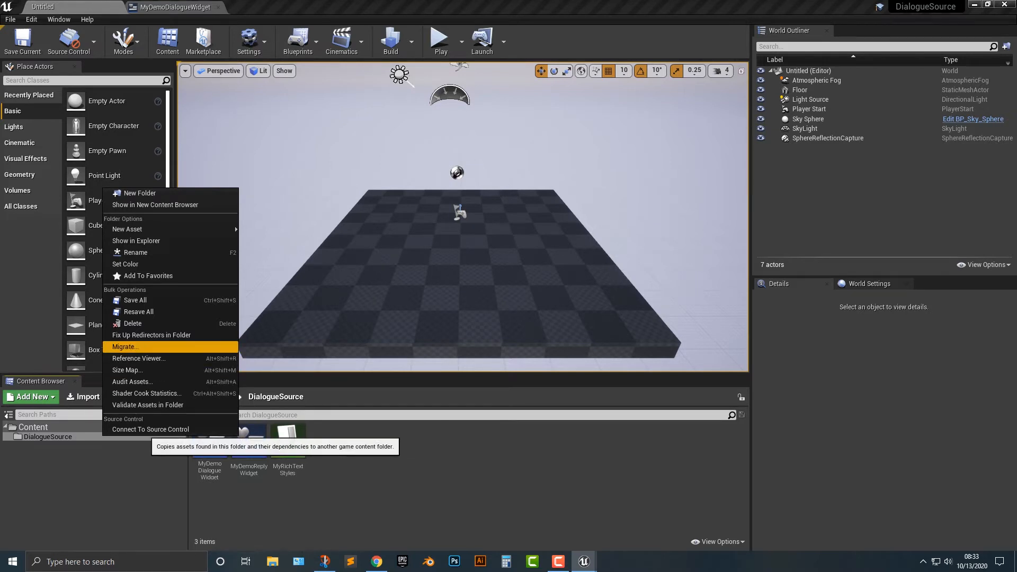
pyautogui.click(124, 347)
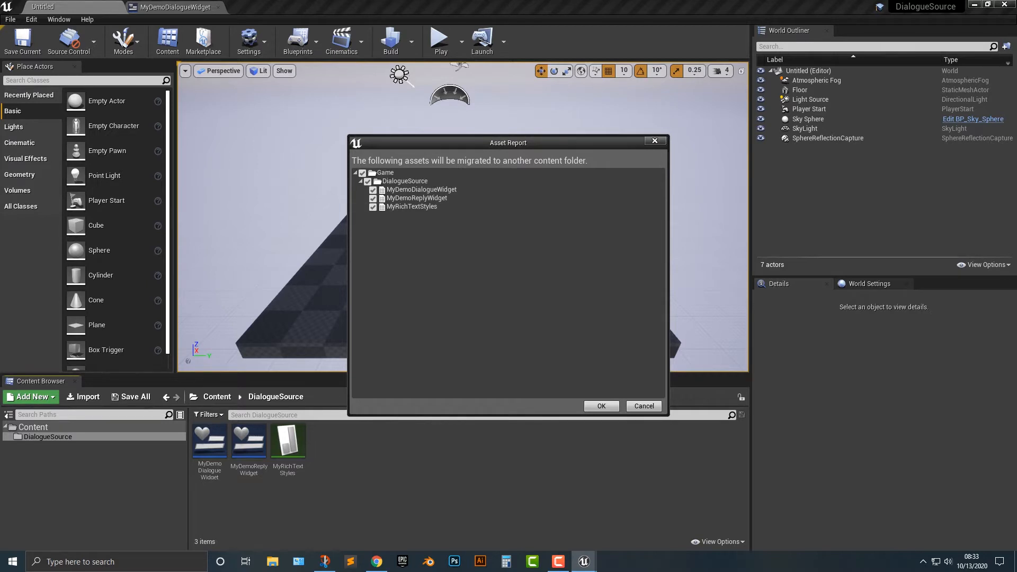
pyautogui.click(599, 405)
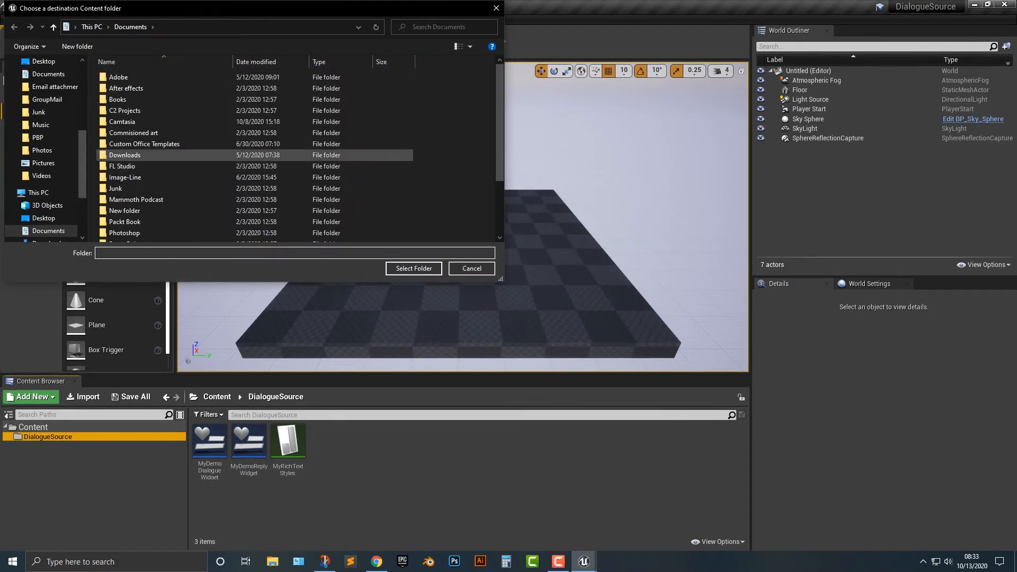
pyautogui.click(126, 88)
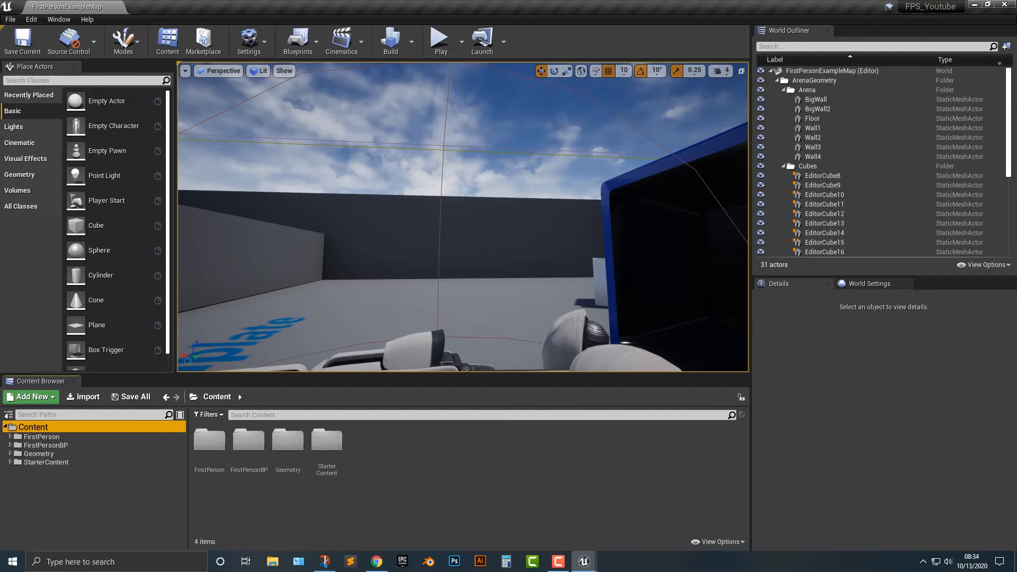
# - Locate the FPS project's Content folder on disk to place the migrated DialogueSource folder
pyautogui.click(67, 40)
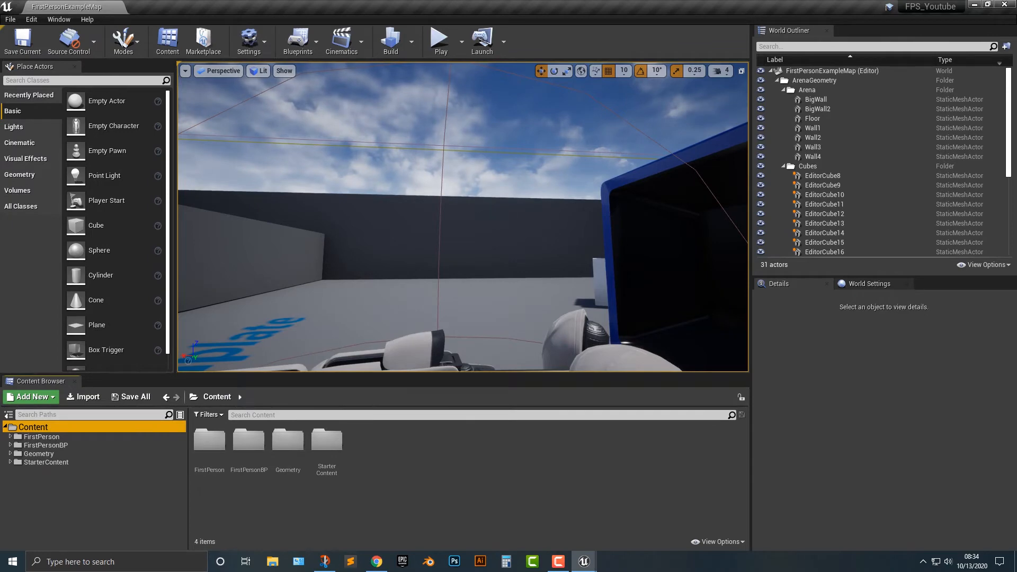
pyautogui.rightClick(32, 425)
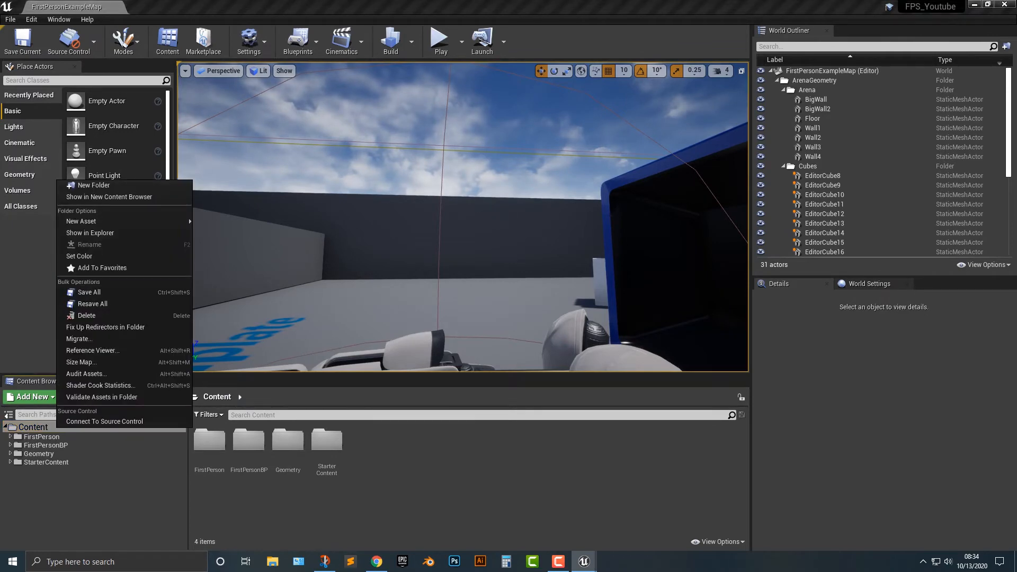
pyautogui.moveTo(89, 233)
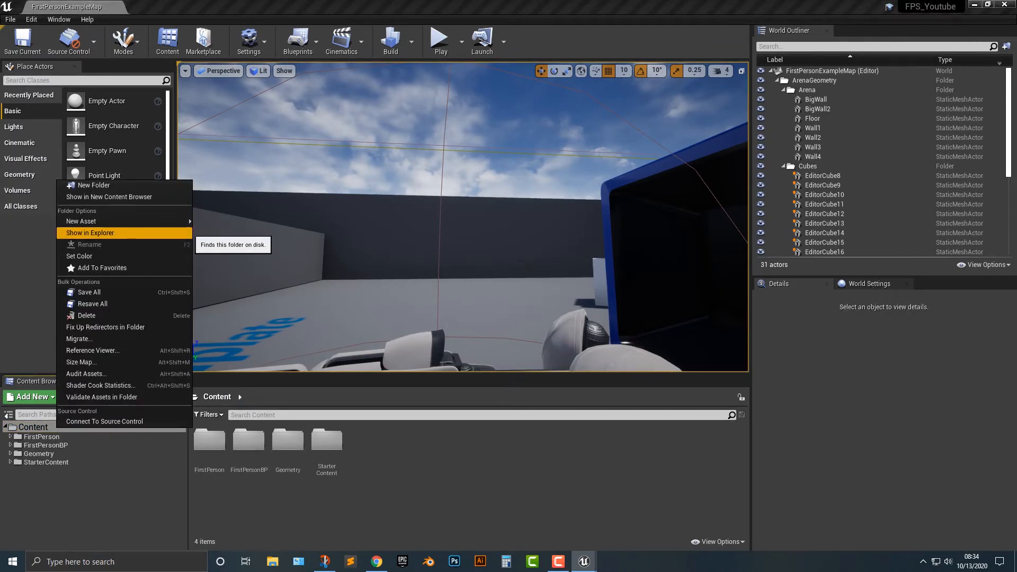
pyautogui.click(89, 233)
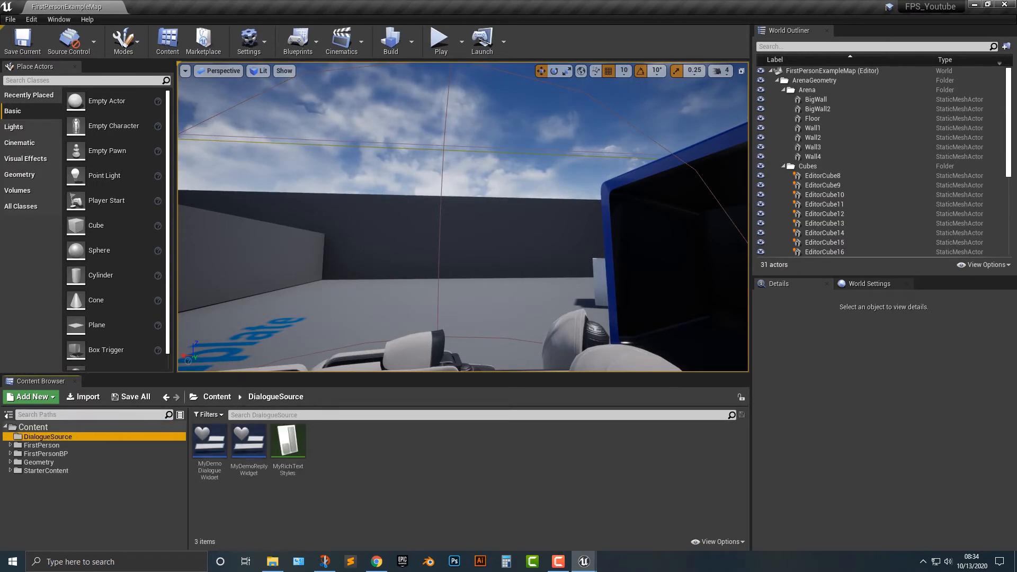
pyautogui.moveTo(299, 41)
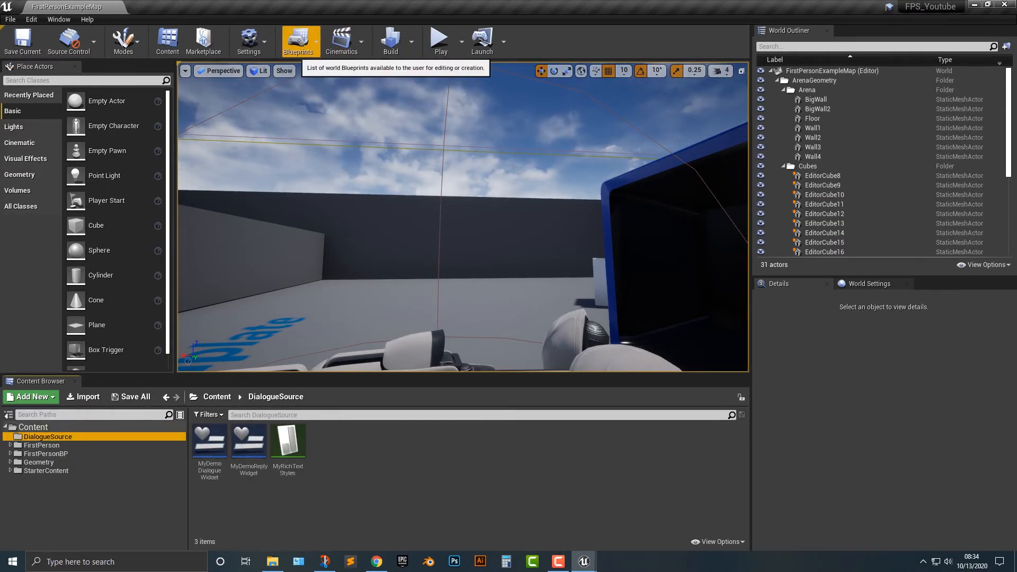
# - In the level blueprint, add a Create Widget node for MyDemoDialogueWidget at BeginPlay
pyautogui.click(298, 42)
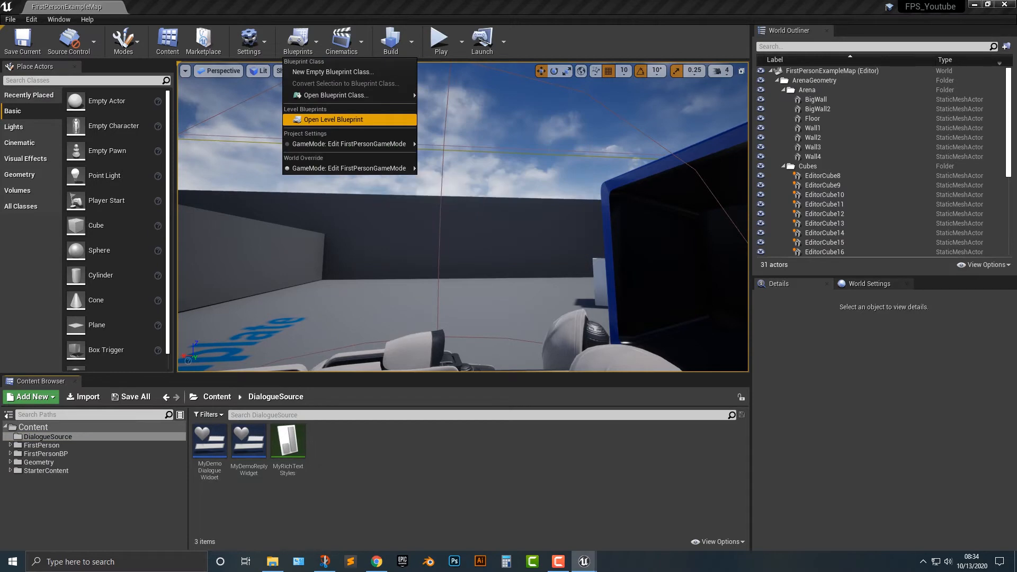
pyautogui.click(332, 120)
pyautogui.write('cr')
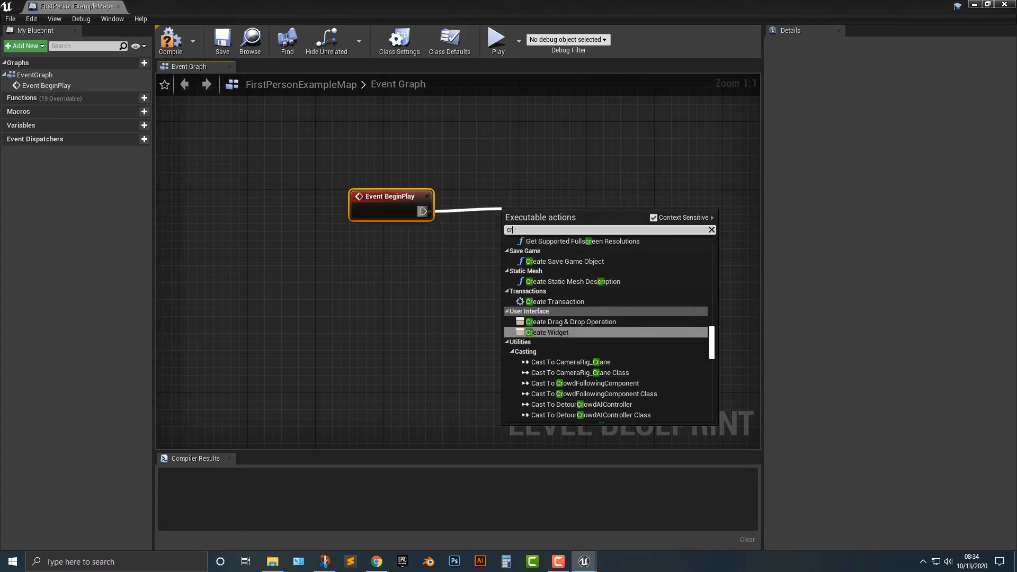
pyautogui.click(546, 331)
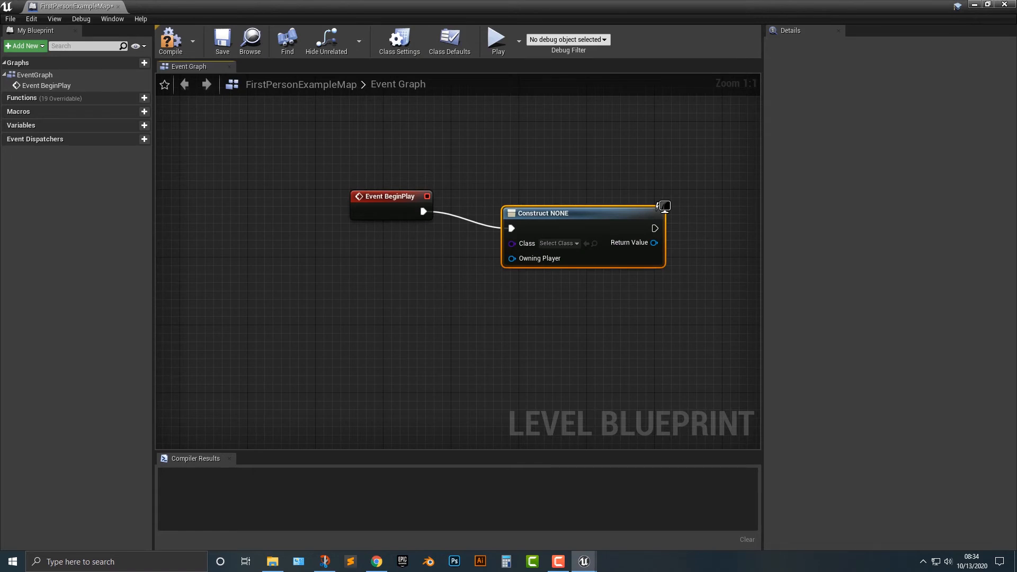
pyautogui.click(556, 244)
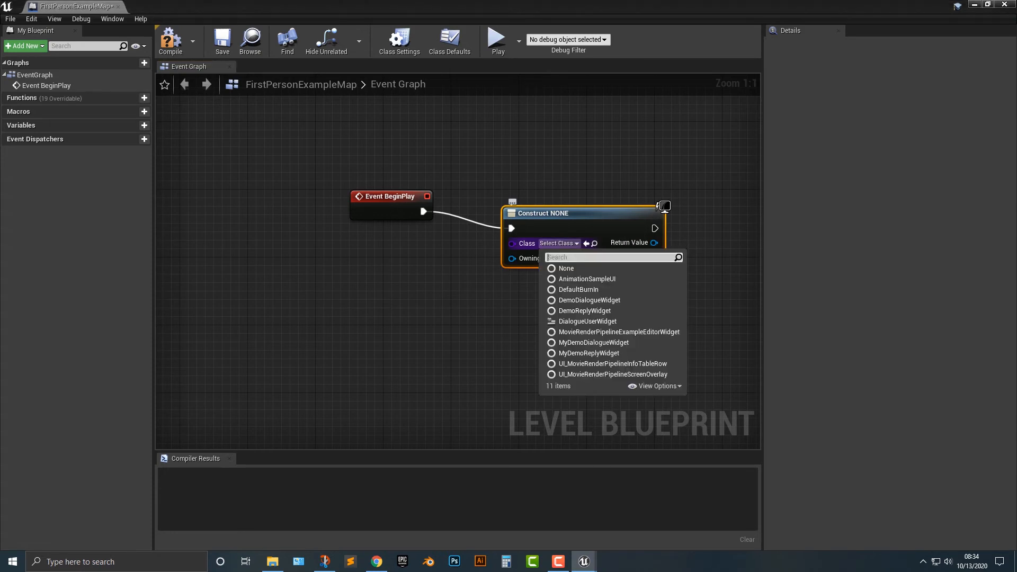
pyautogui.write('my')
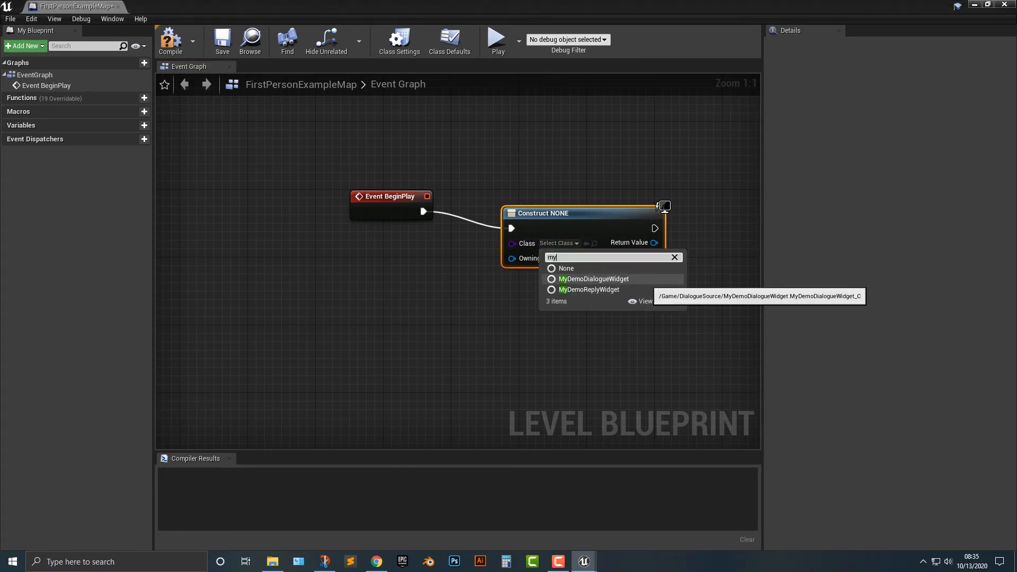
pyautogui.click(593, 278)
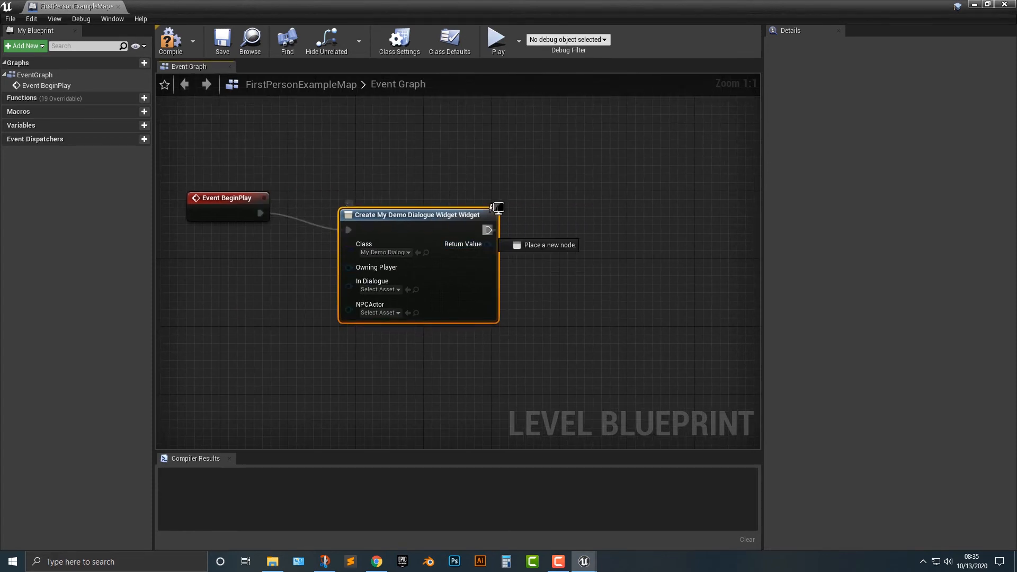
# - Add the widget to the viewport via Add to Viewport, compile, and run a test play
pyautogui.write('add to vi')
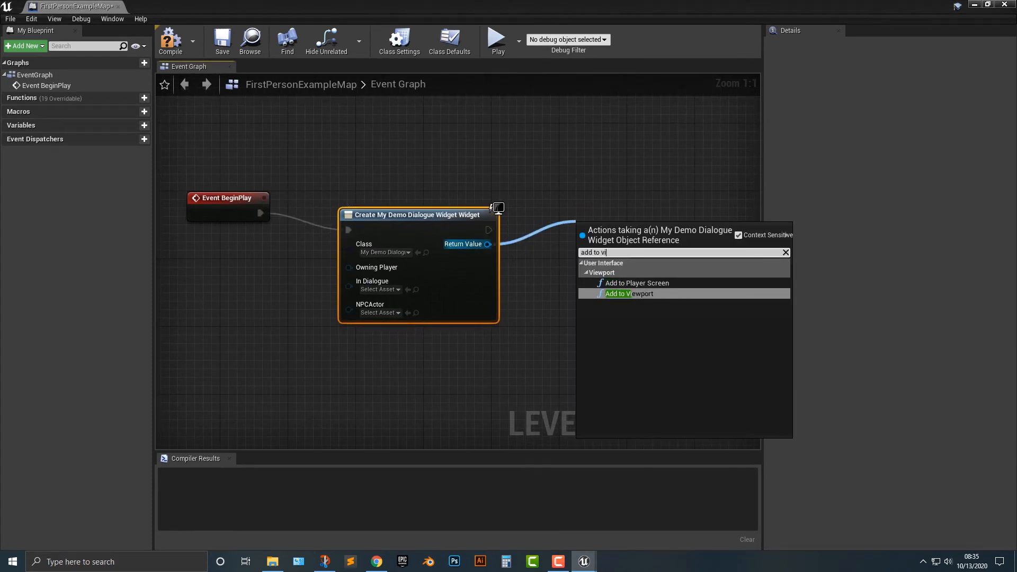
pyautogui.click(627, 294)
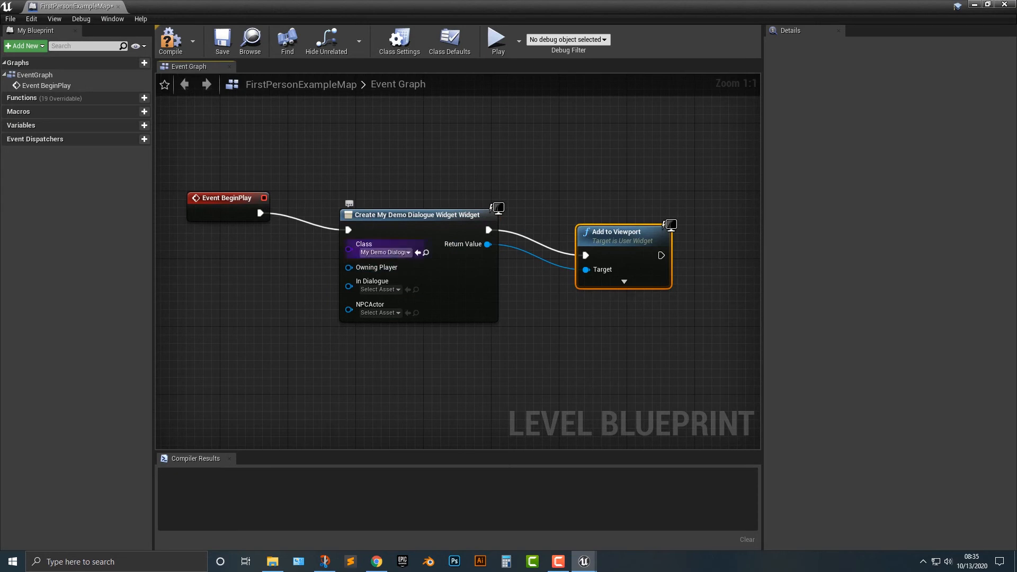
pyautogui.click(170, 39)
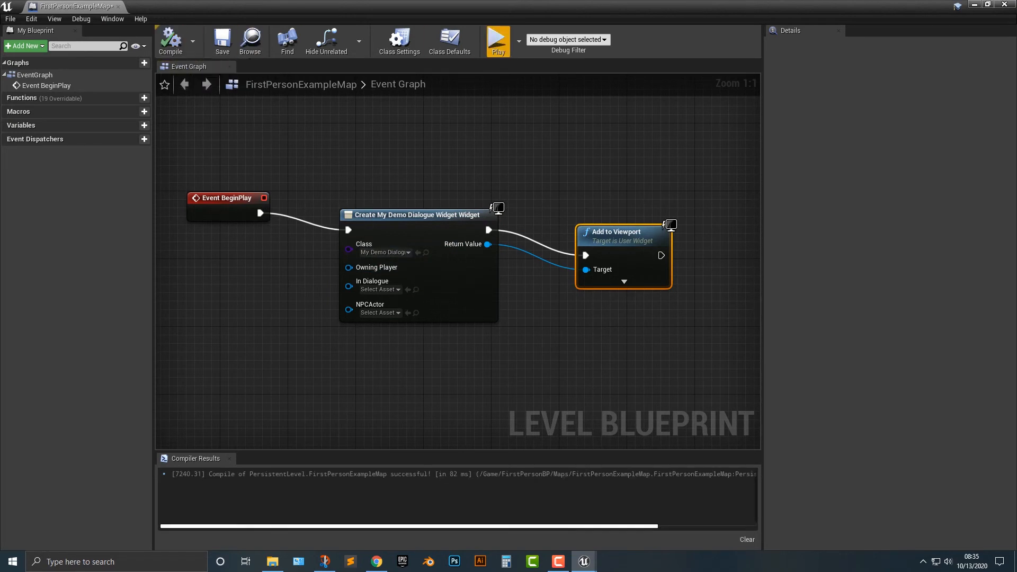
pyautogui.click(497, 40)
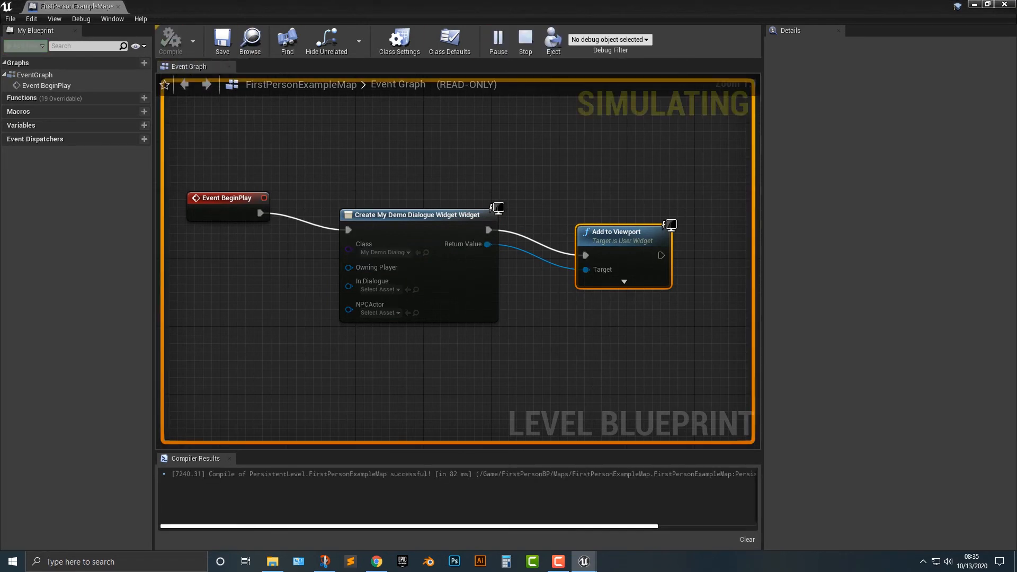
pyautogui.click(525, 37)
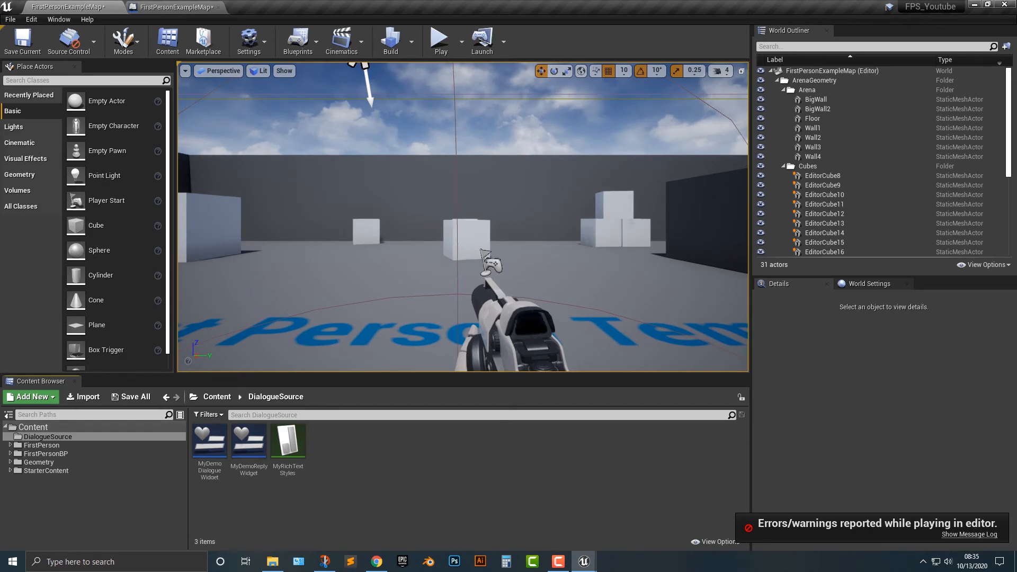
# - In NewDialogue, add an NPC line 'Hi' under Start followed by a player reply 'Bye'
pyautogui.click(29, 396)
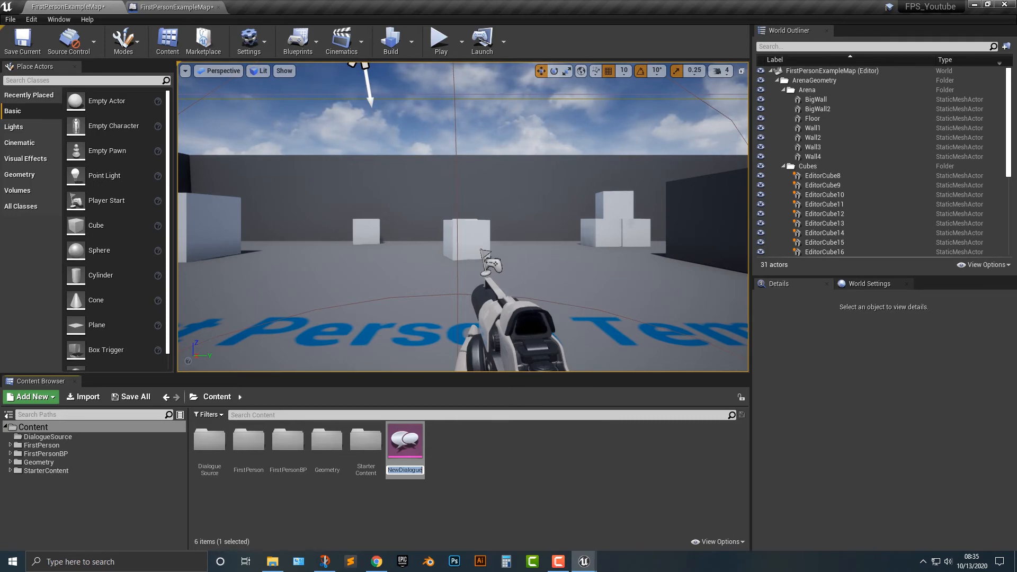
pyautogui.doubleClick(403, 446)
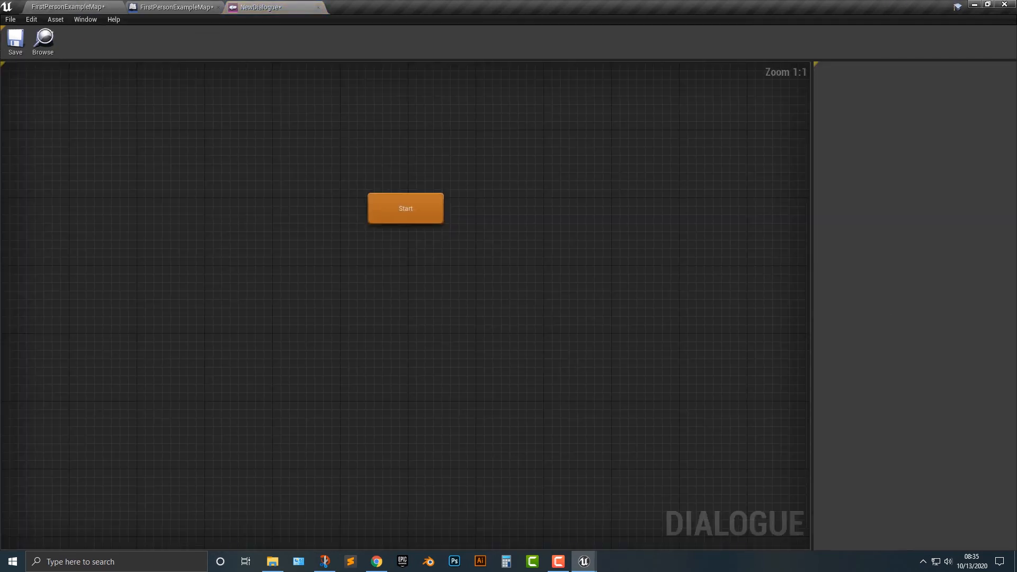
pyautogui.rightClick(405, 207)
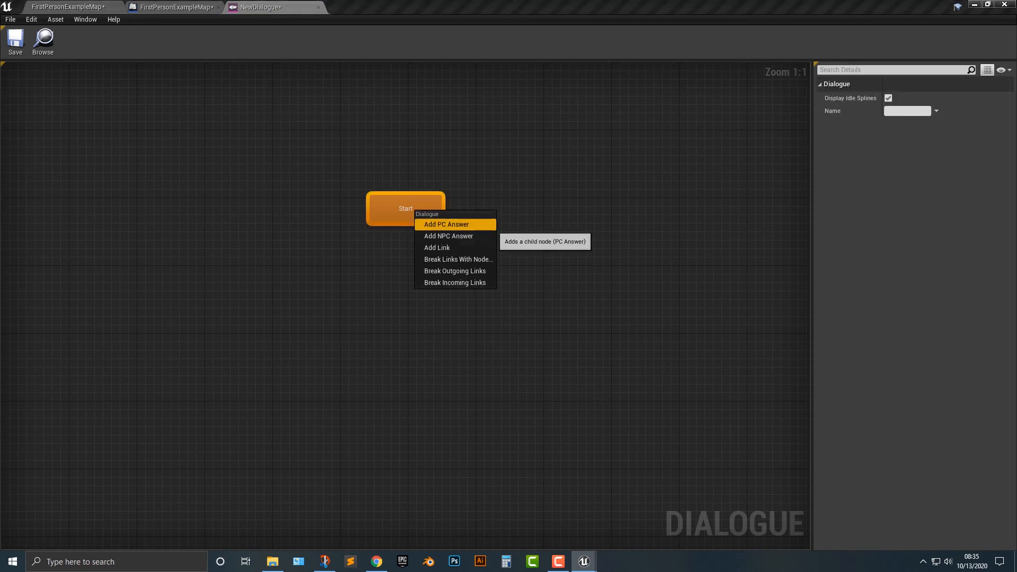
pyautogui.click(446, 224)
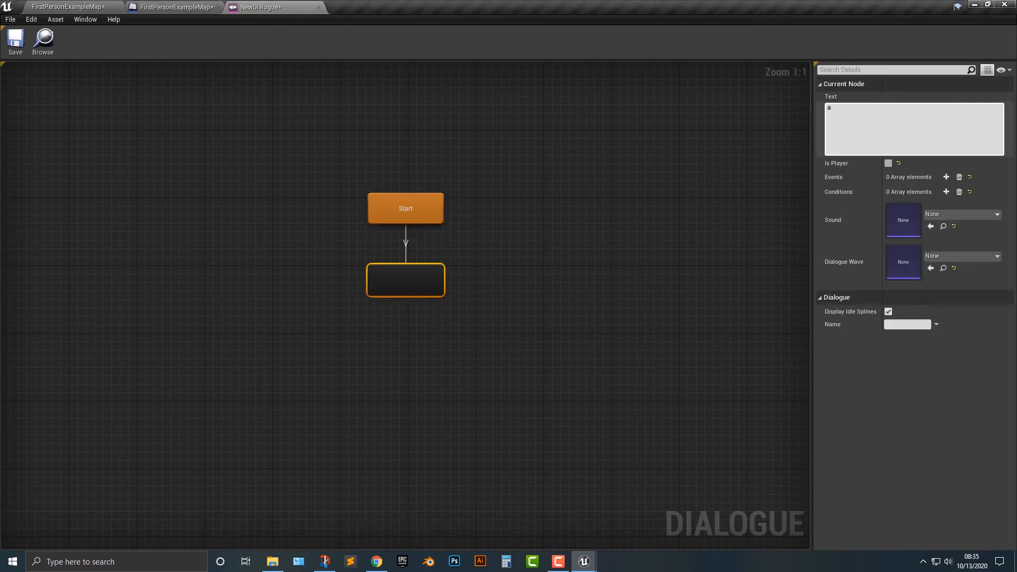
pyautogui.write('Hi')
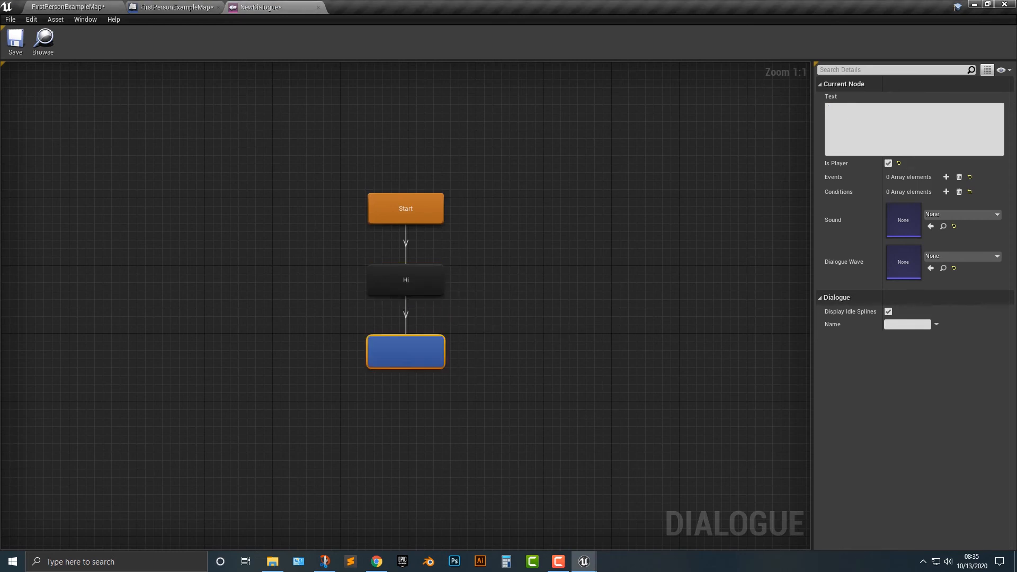
pyautogui.write('Bye')
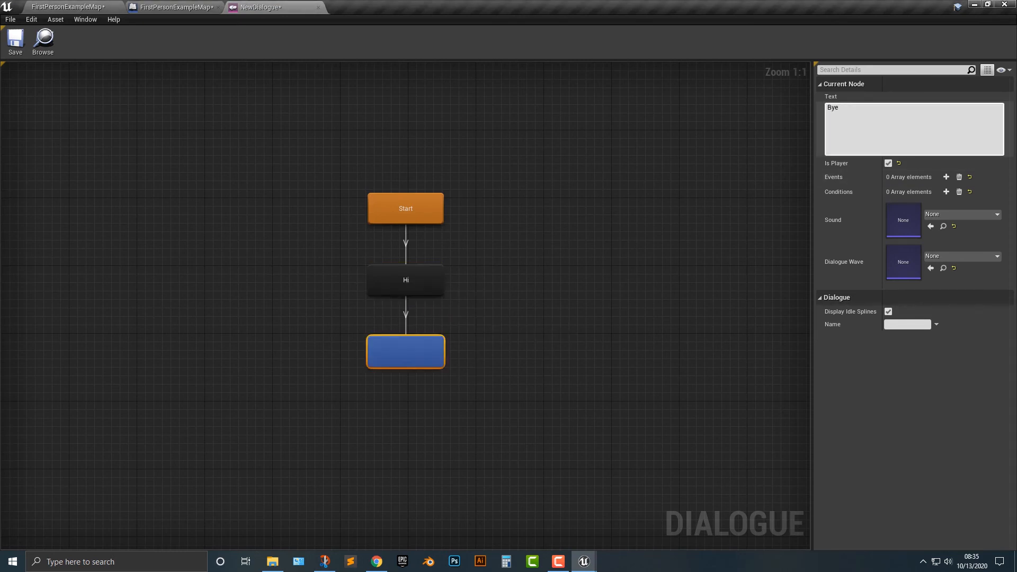
# - Save the dialogue asset and return to the level map editor
pyautogui.click(14, 40)
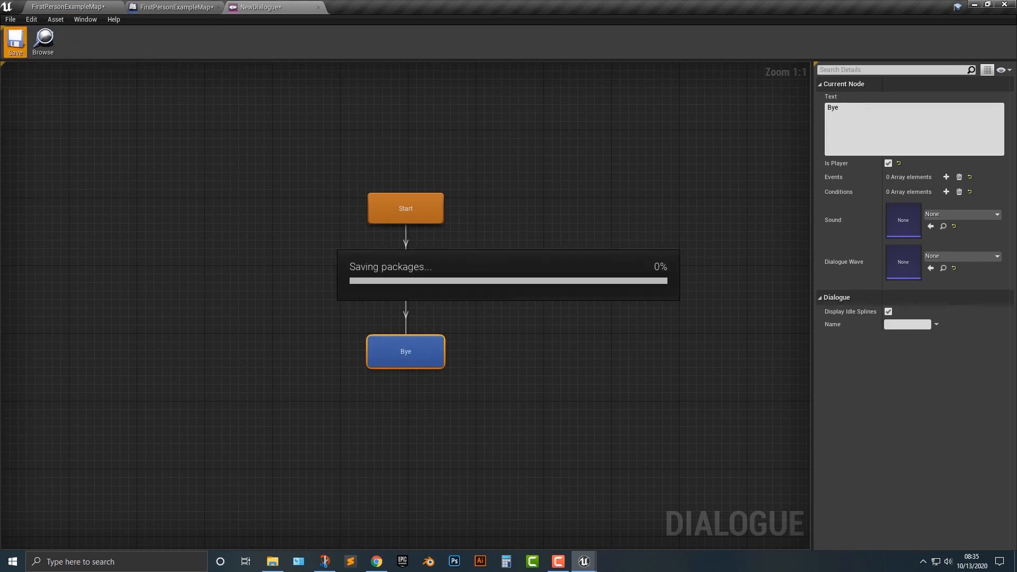
pyautogui.click(171, 8)
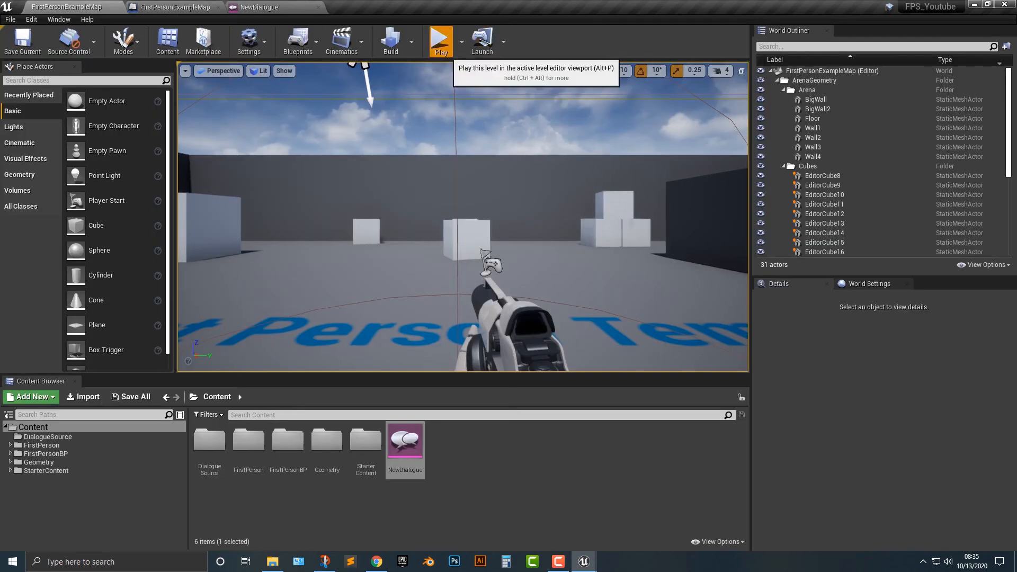
pyautogui.click(441, 39)
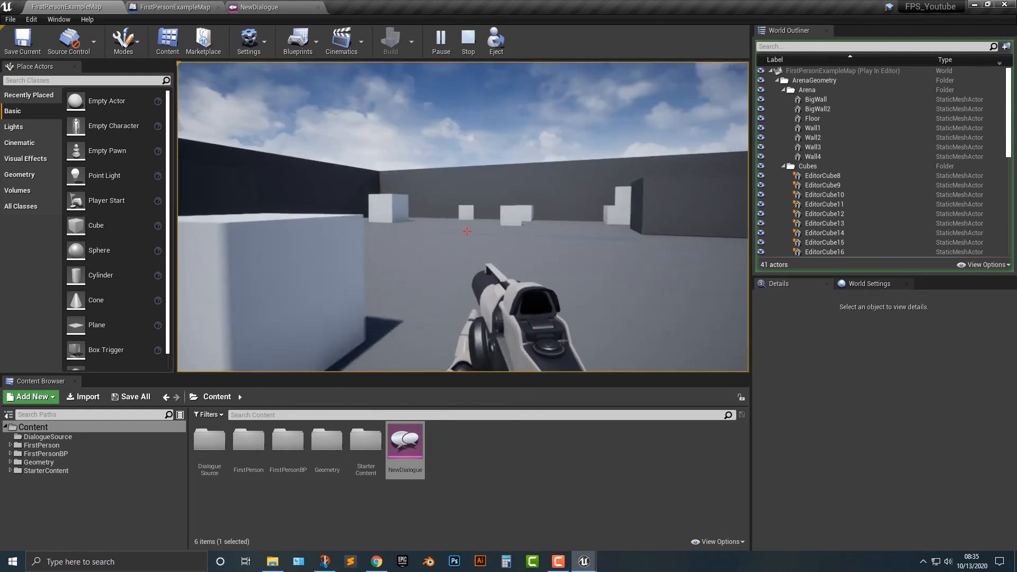
pyautogui.click(467, 39)
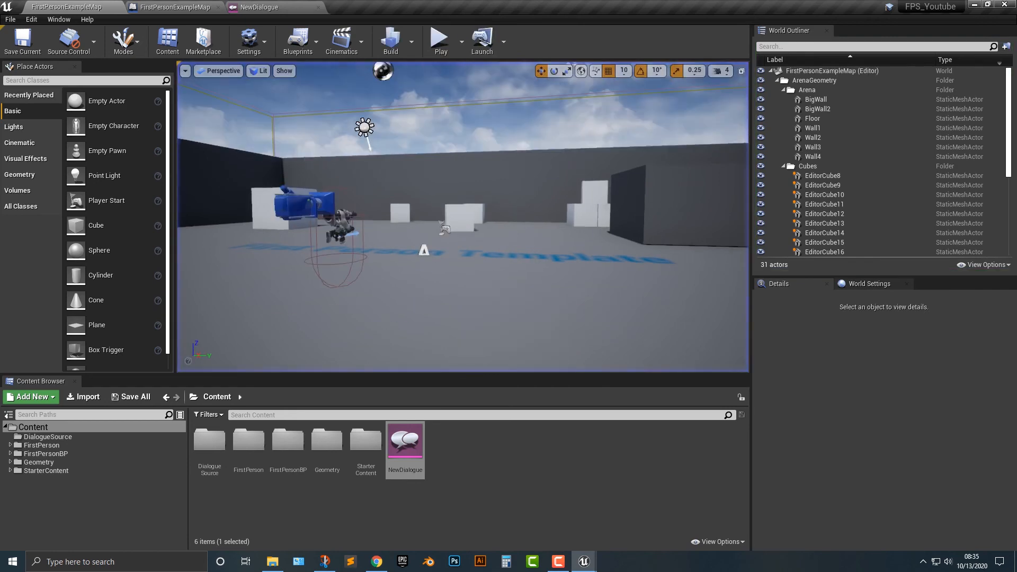
pyautogui.click(31, 19)
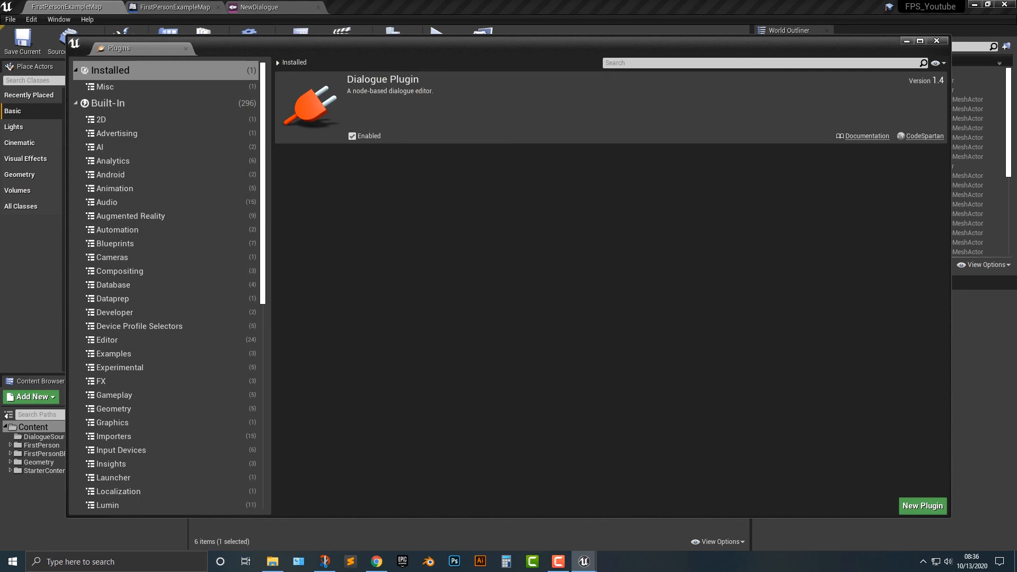
pyautogui.click(186, 48)
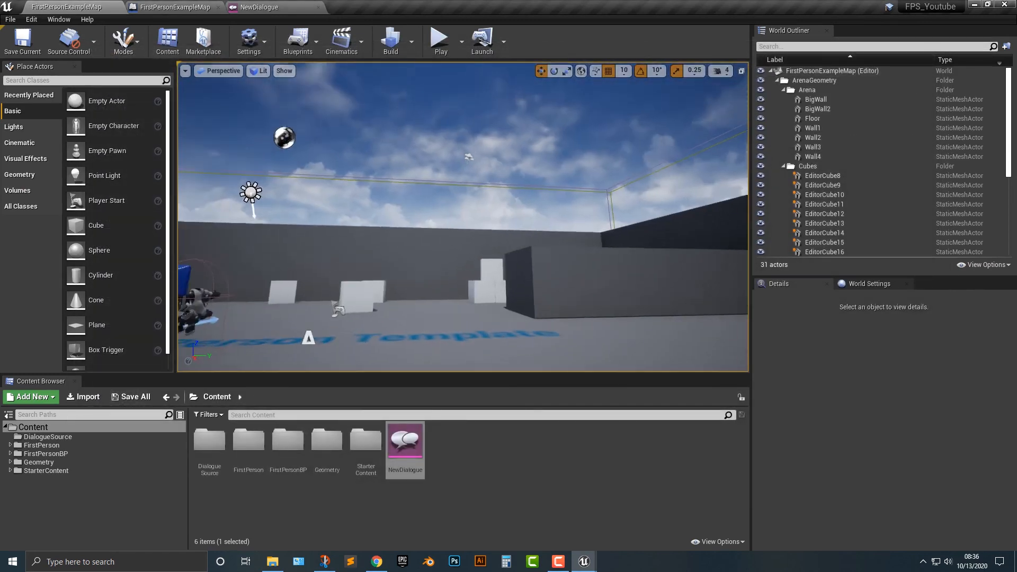